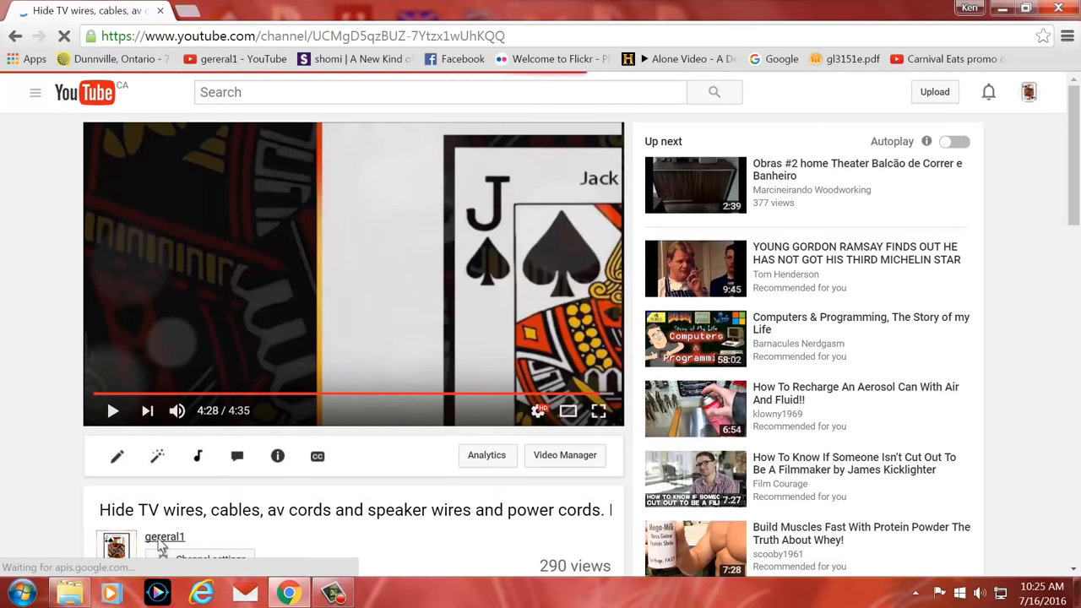
# - Go from the playing video to the gereral1 channel's home page
pyautogui.click(164, 537)
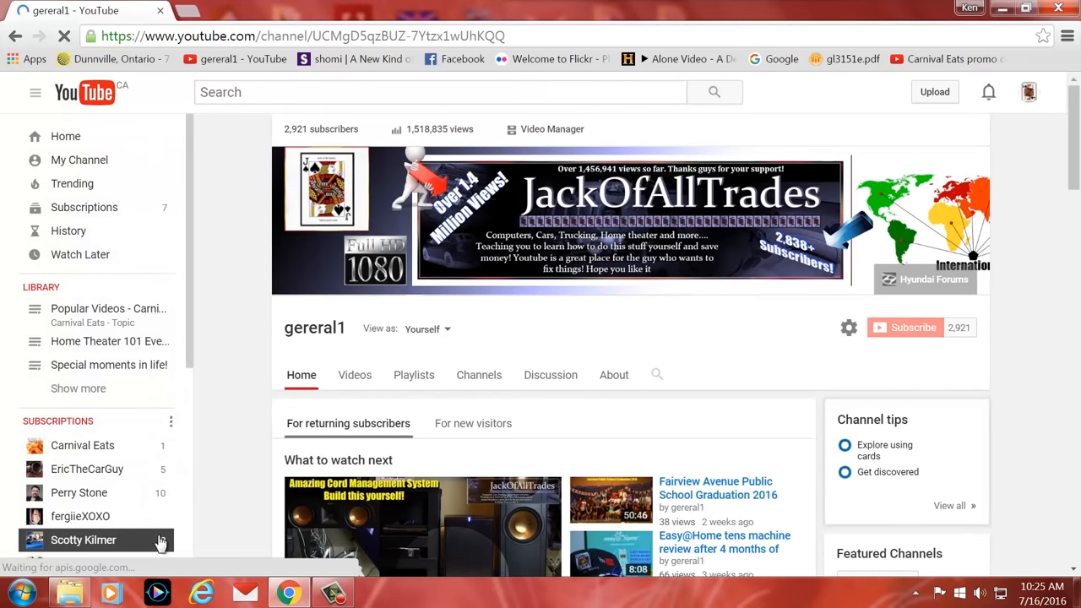
pyautogui.click(355, 375)
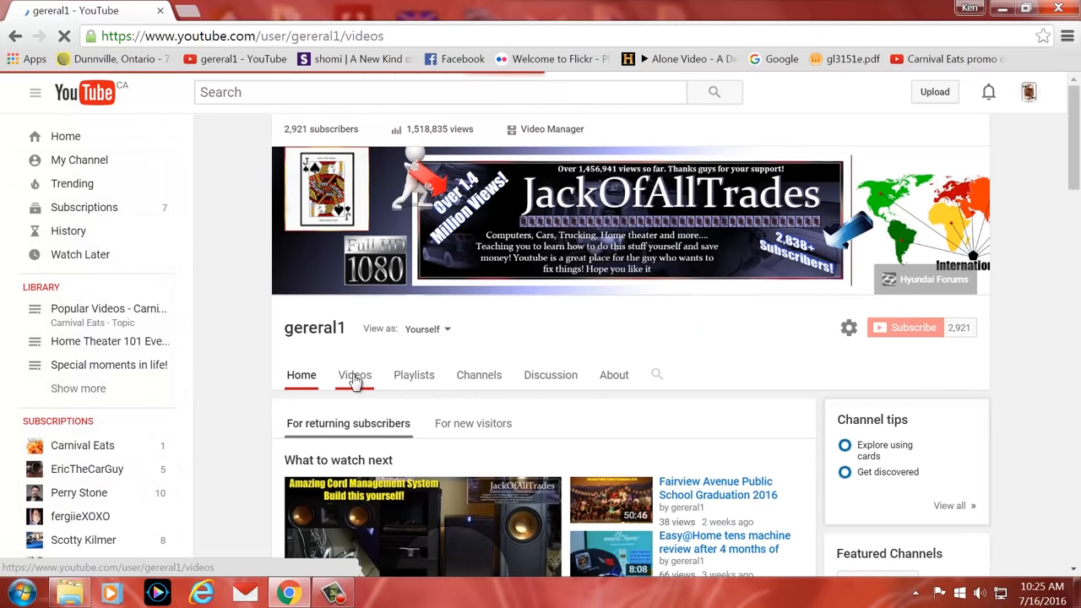
# - Show the channel's Videos uploads grid, reach its end and load more older uploads
pyautogui.click(354, 375)
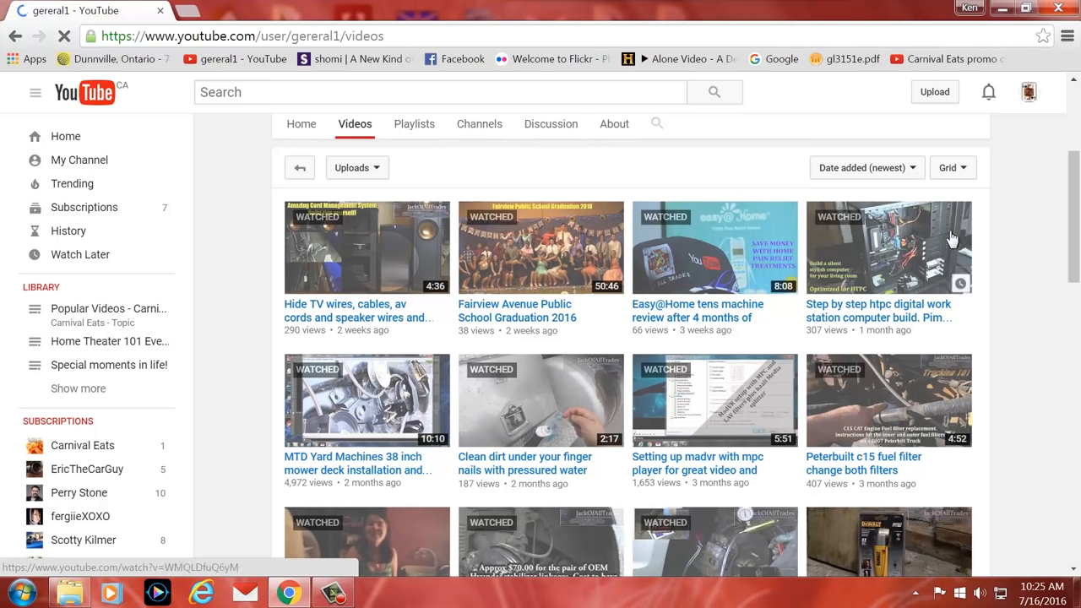
pyautogui.scroll(-3)
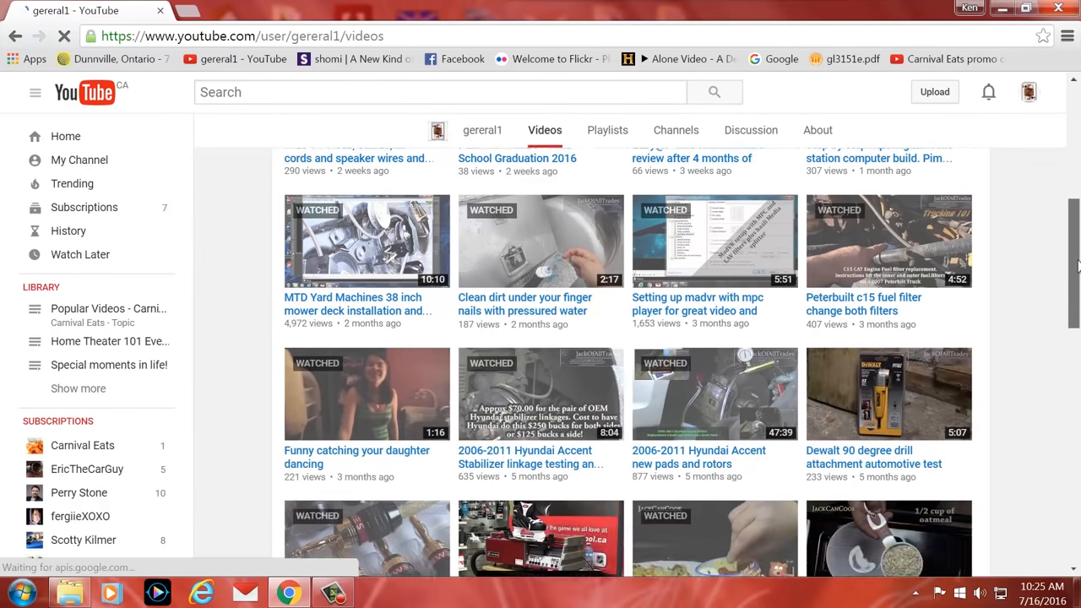
pyautogui.scroll(-3)
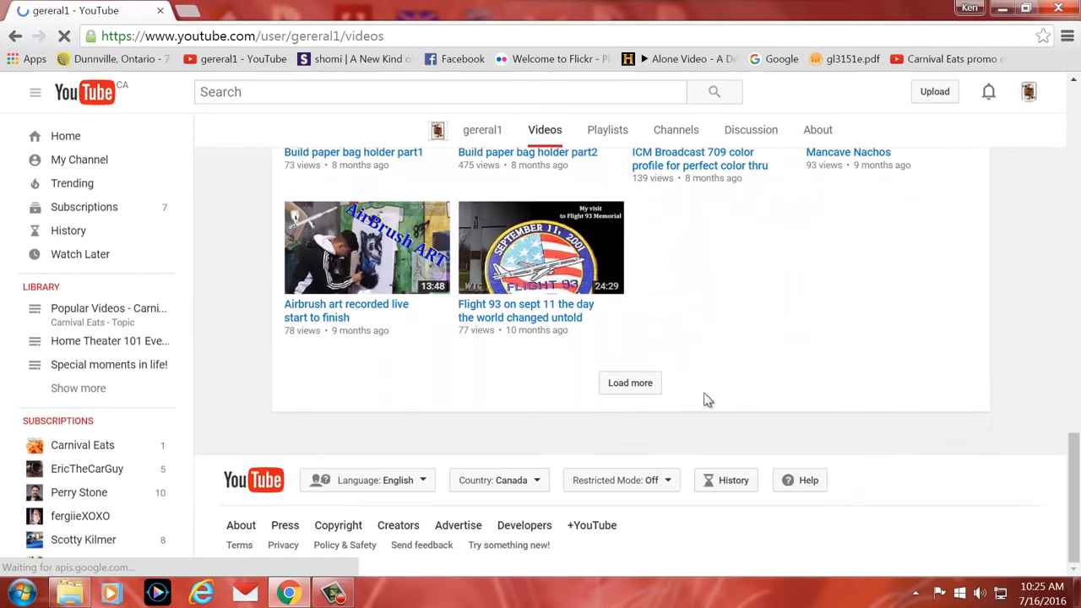
pyautogui.click(630, 381)
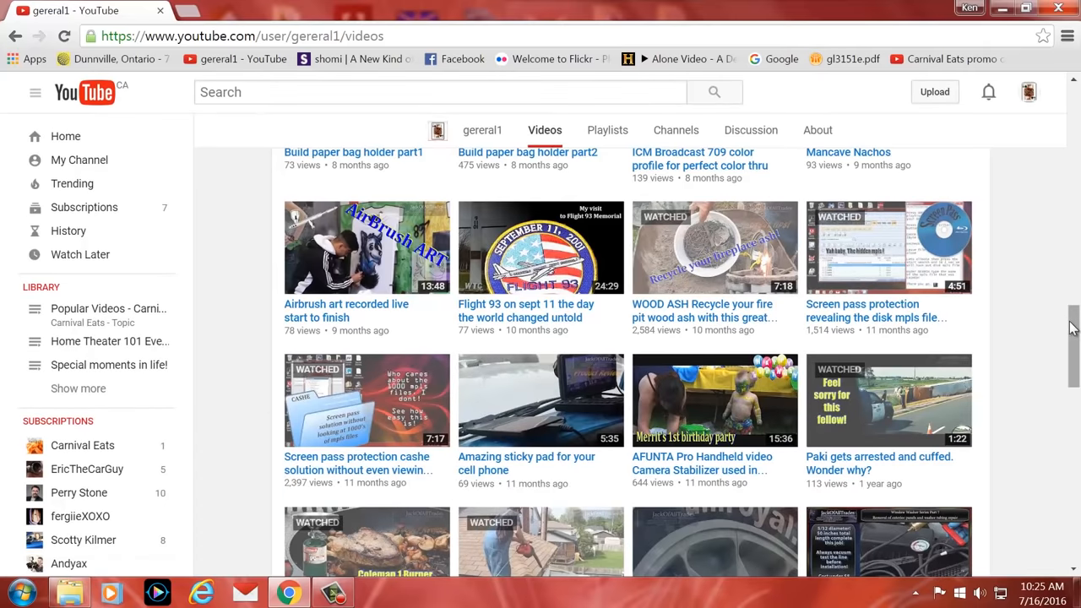